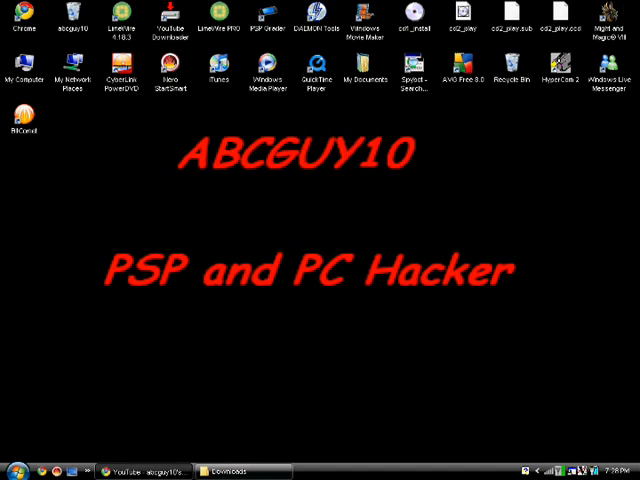
pyautogui.moveTo(423, 247)
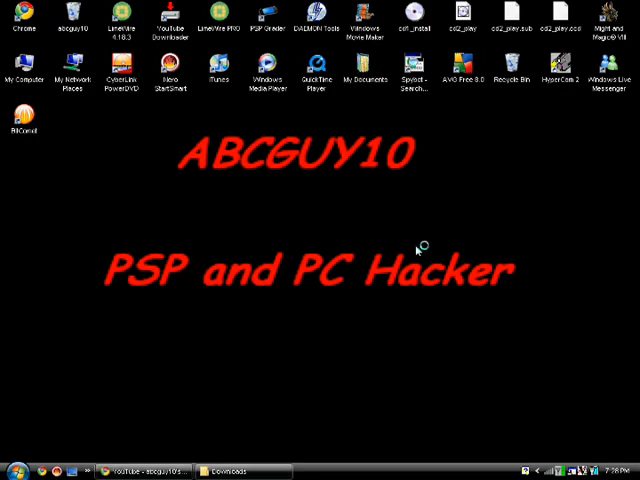
# - Browse My Computer to the PSP memory stick and open its PSP/GAME folder
pyautogui.doubleClick(366, 73)
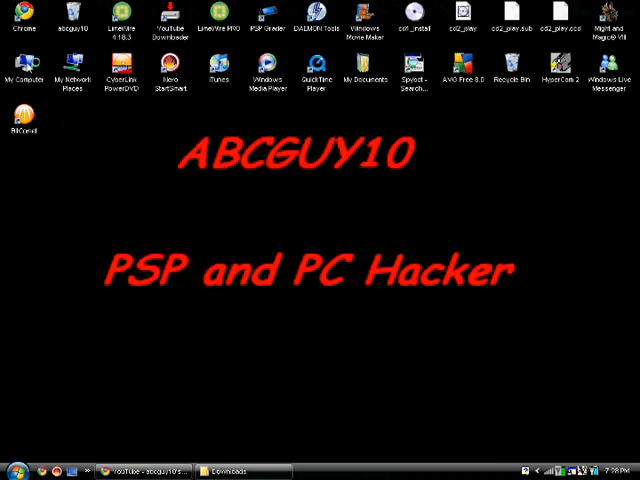
pyautogui.doubleClick(25, 76)
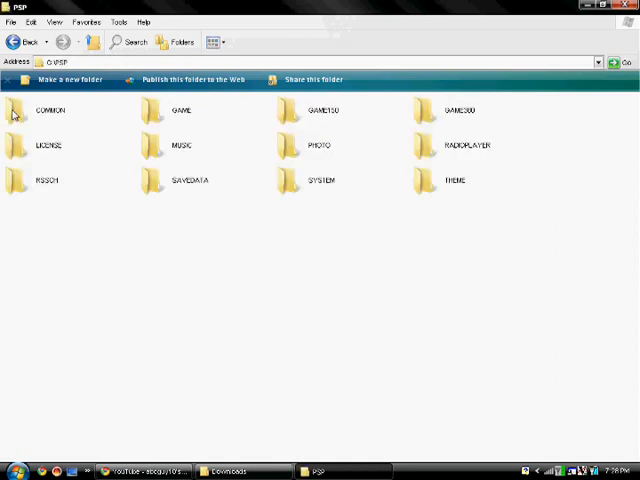
pyautogui.click(153, 110)
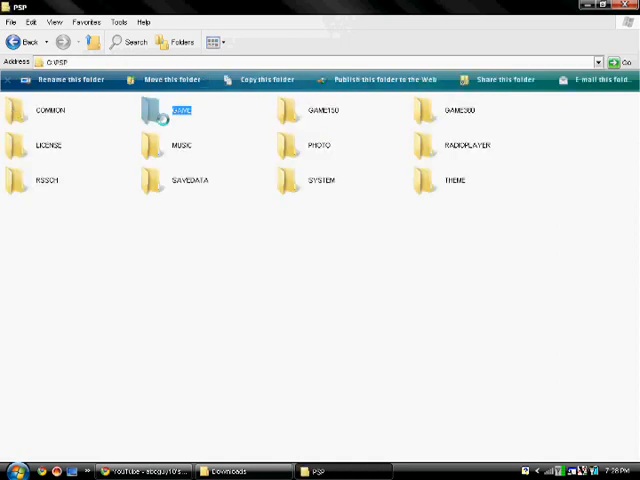
pyautogui.doubleClick(180, 110)
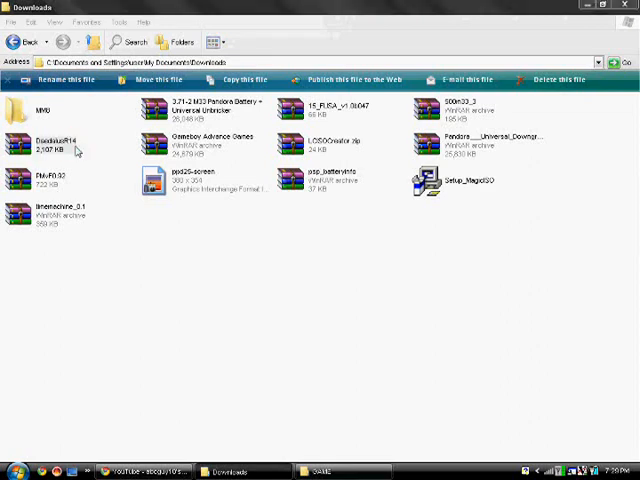
# - Open DaedalusR14.zip in WinRAR and extract its DaedalusR14 folder into the PSP's GAME folder
pyautogui.doubleClick(40, 145)
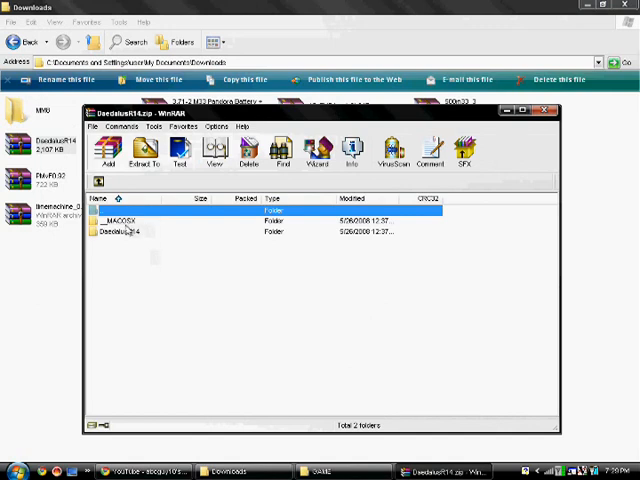
pyautogui.click(113, 232)
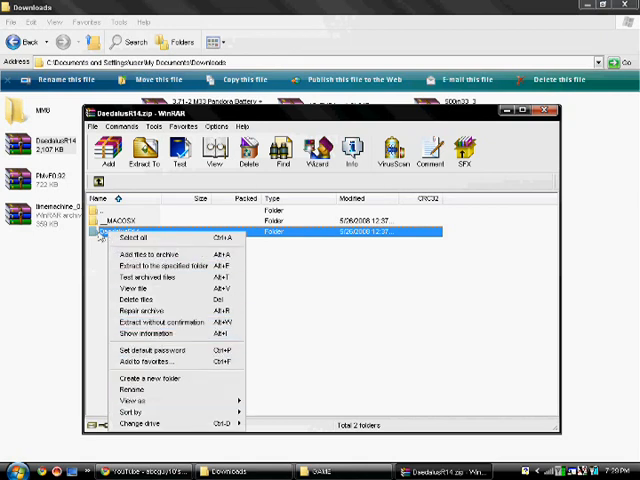
pyautogui.click(130, 231)
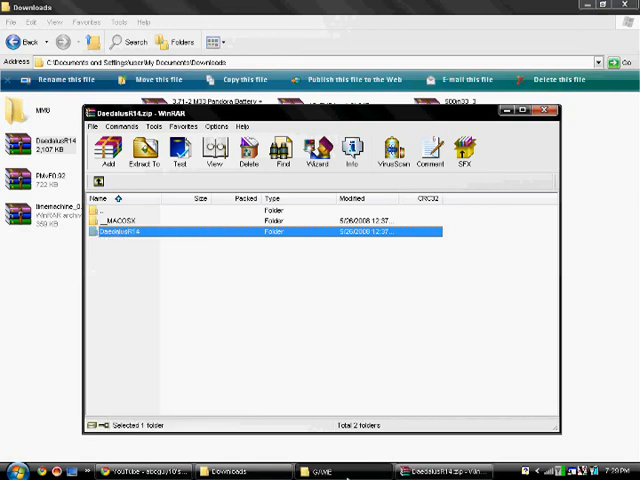
pyautogui.click(146, 150)
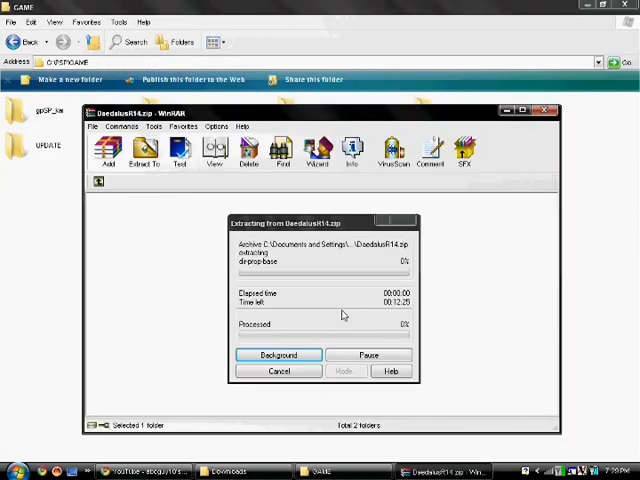